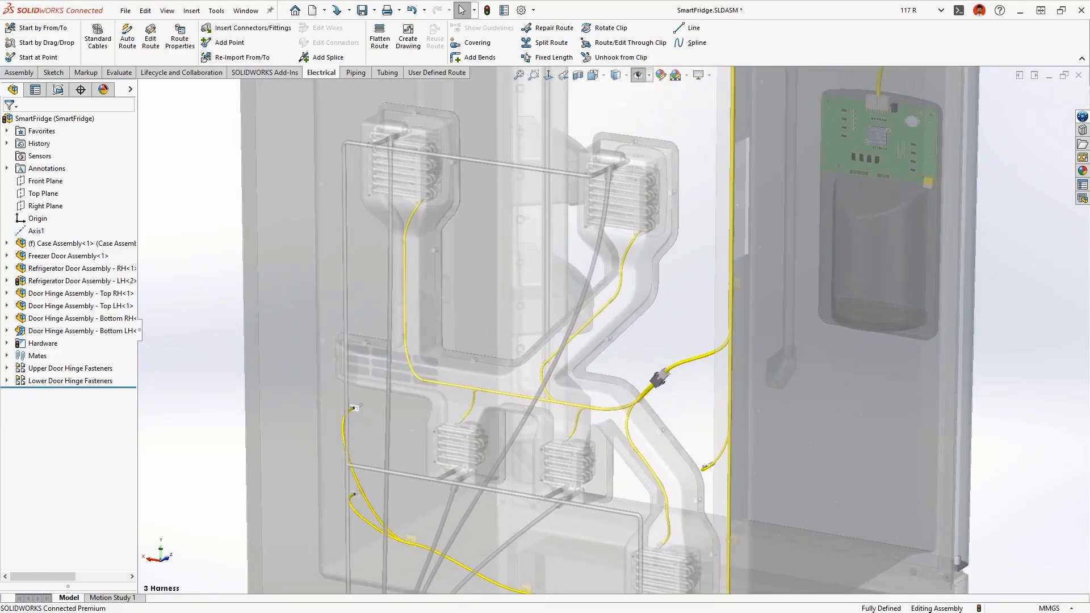
- Hide the fridge case, doors and hinges so only the yellow harness routes show
left_click(130, 89)
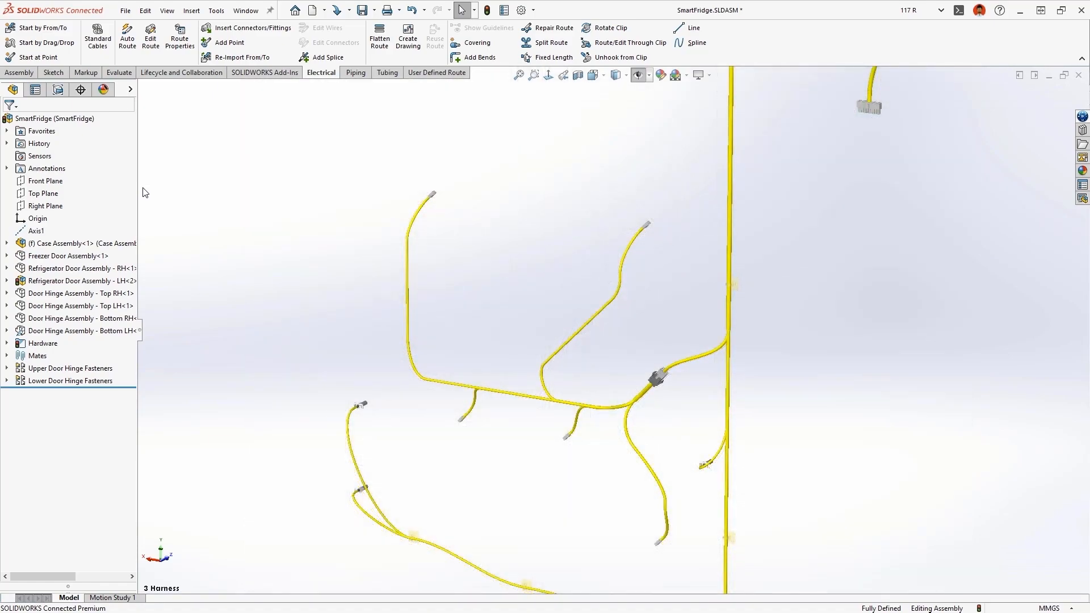
left_click(657, 378)
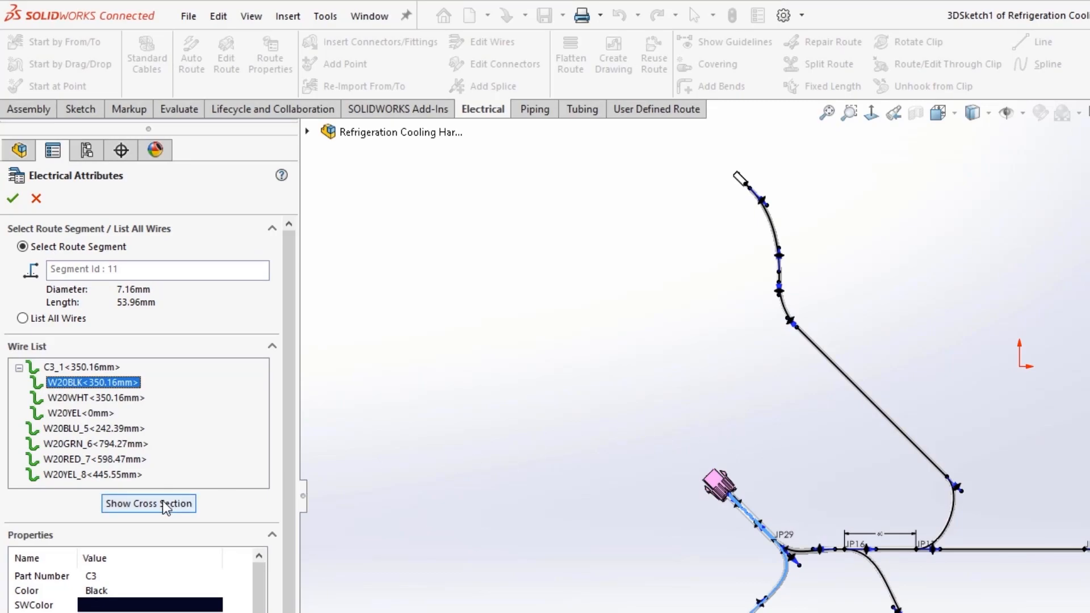
- Show the cross section and wire list for route segment 11 in Electrical Attributes
left_click(148, 504)
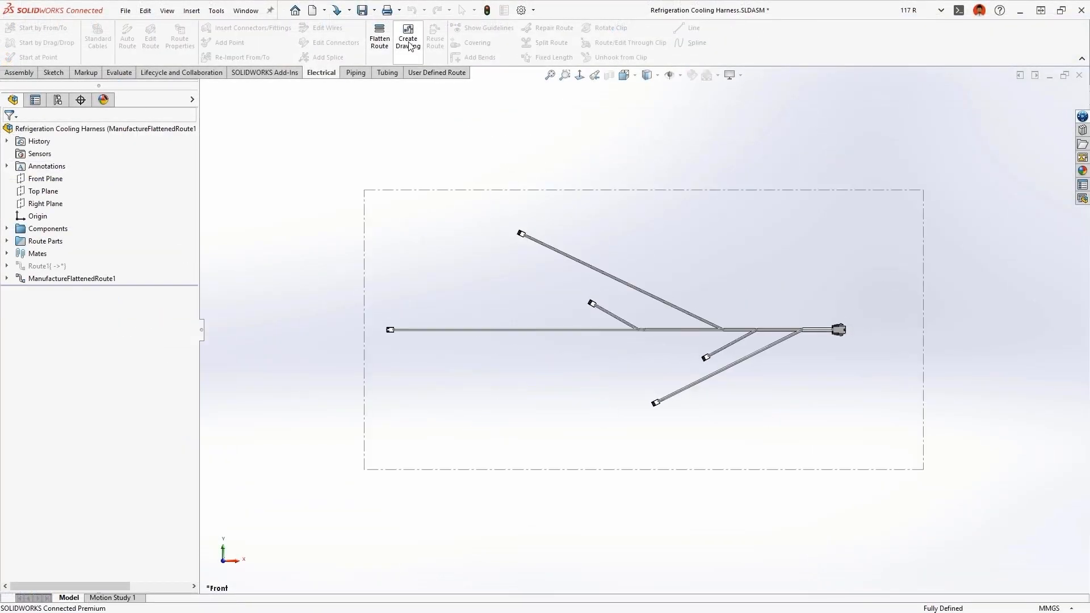
- Create the flattened harness drawing with Electrical BOM, Cut List, Connector Table and balloons
left_click(408, 38)
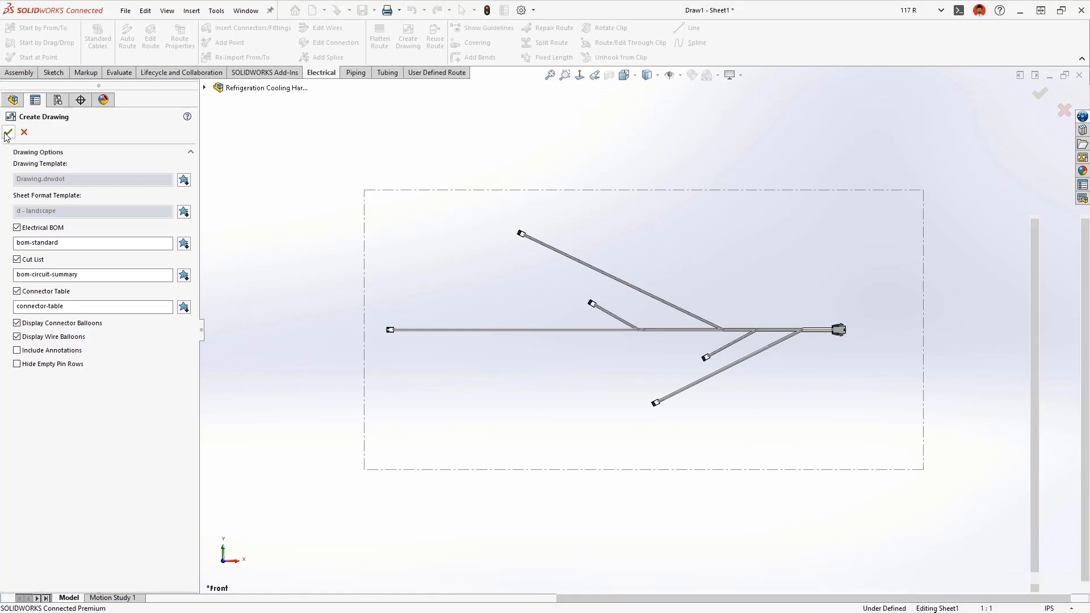
left_click(8, 132)
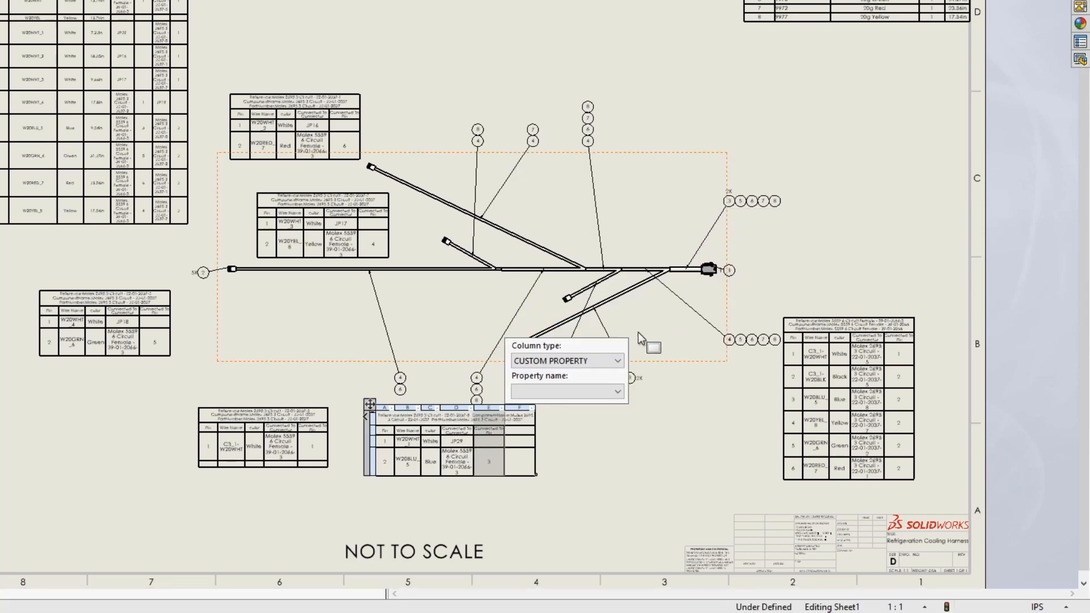
- Add a ROUTE PROPERTY column showing wire OD (0.08in) to all connector tables
left_click(565, 360)
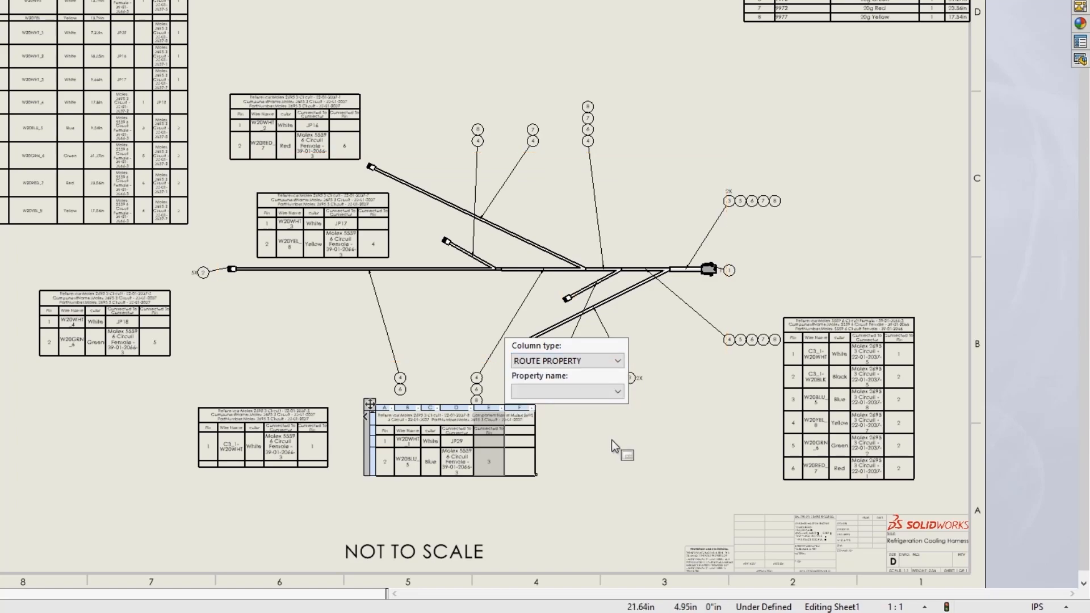
left_click(563, 392)
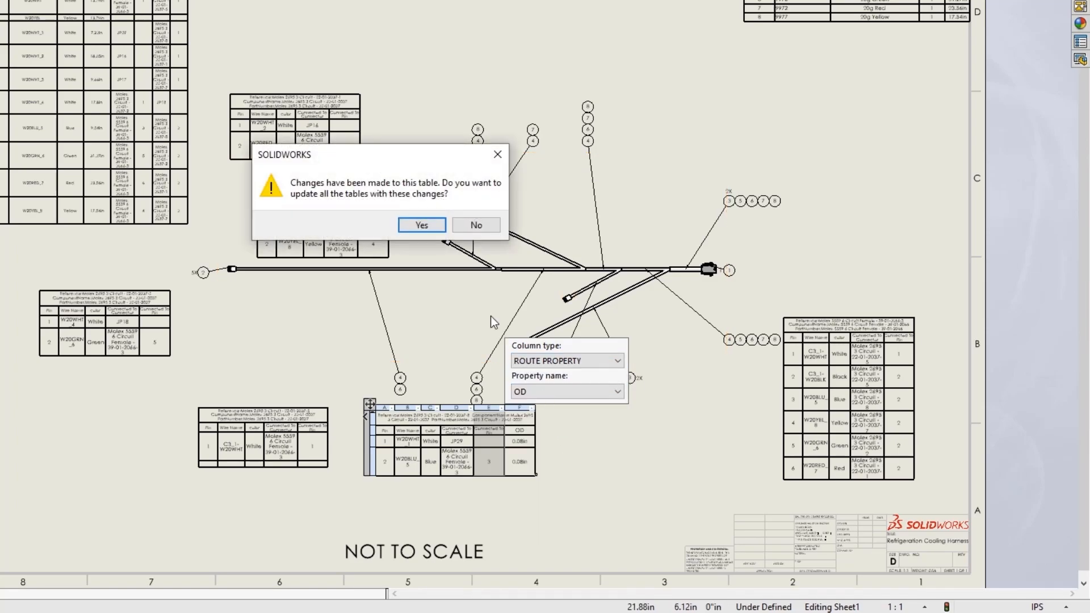
left_click(421, 225)
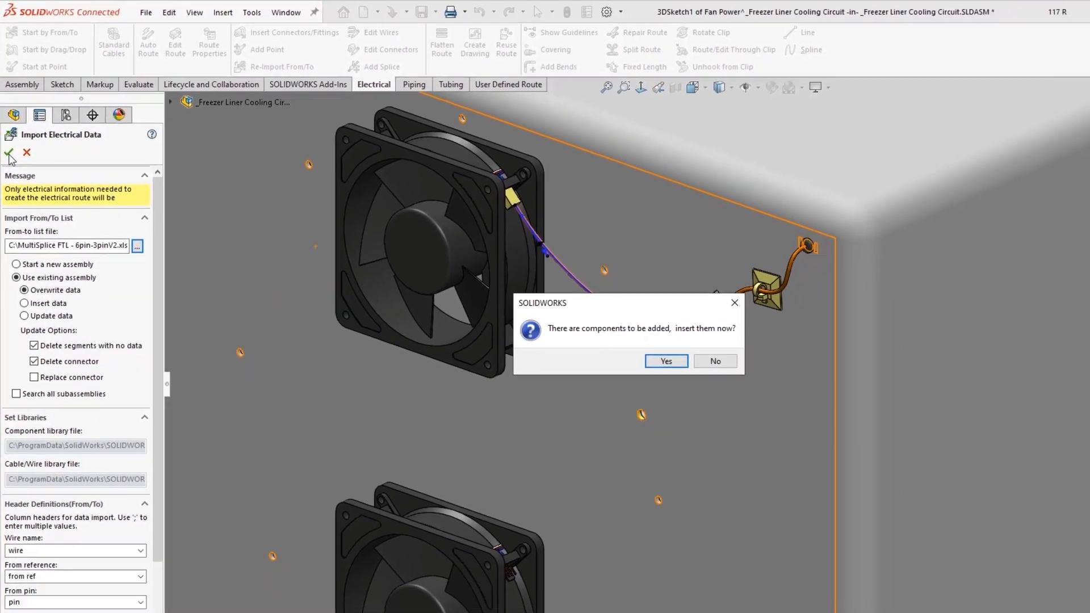
- Confirm importing the from-to wiring list into the freezer liner fan circuit
left_click(664, 361)
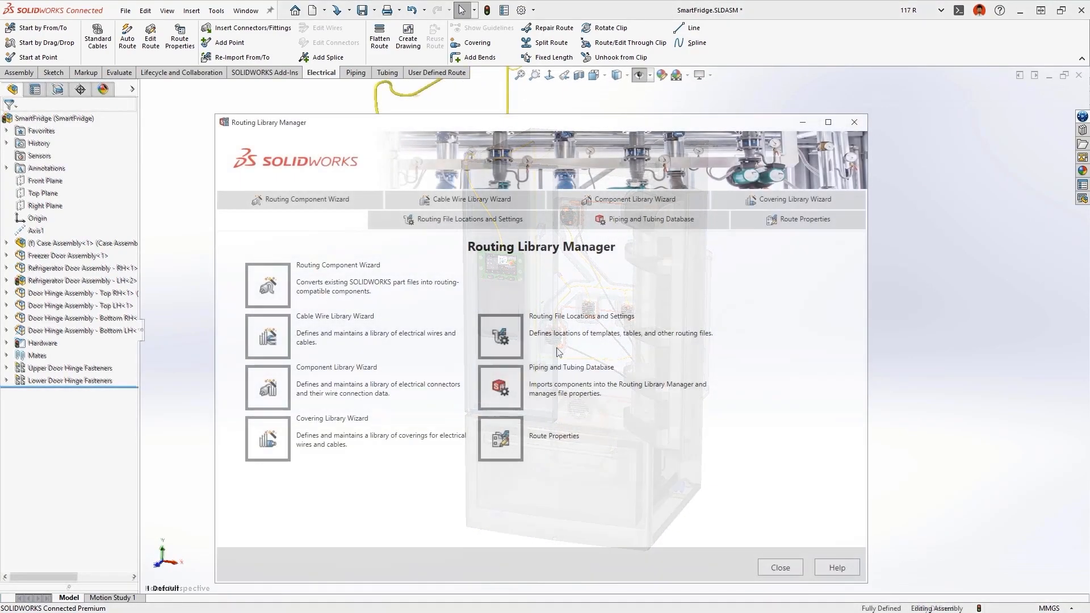
- Set up a batch save of the routing library to 3DEXPERIENCE space 117 R under the Routing Library bookmark
left_click(470, 219)
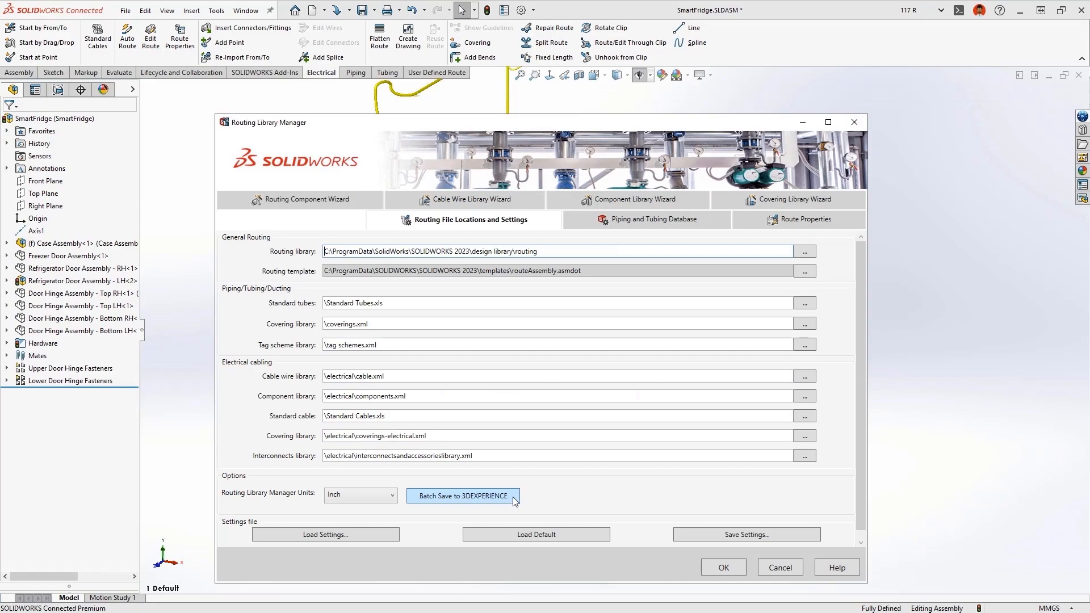
left_click(462, 496)
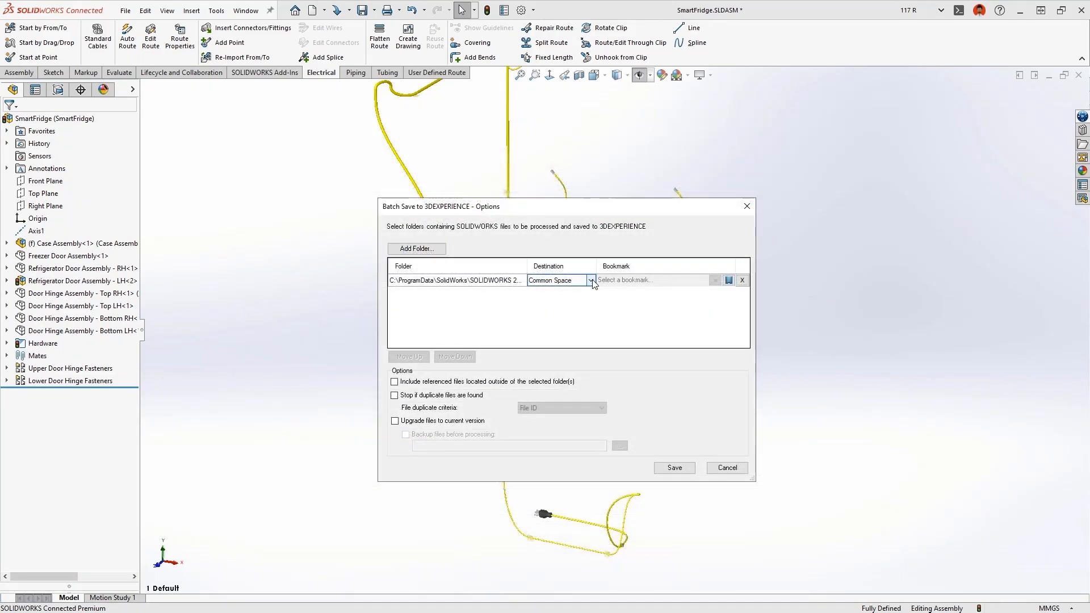
left_click(728, 280)
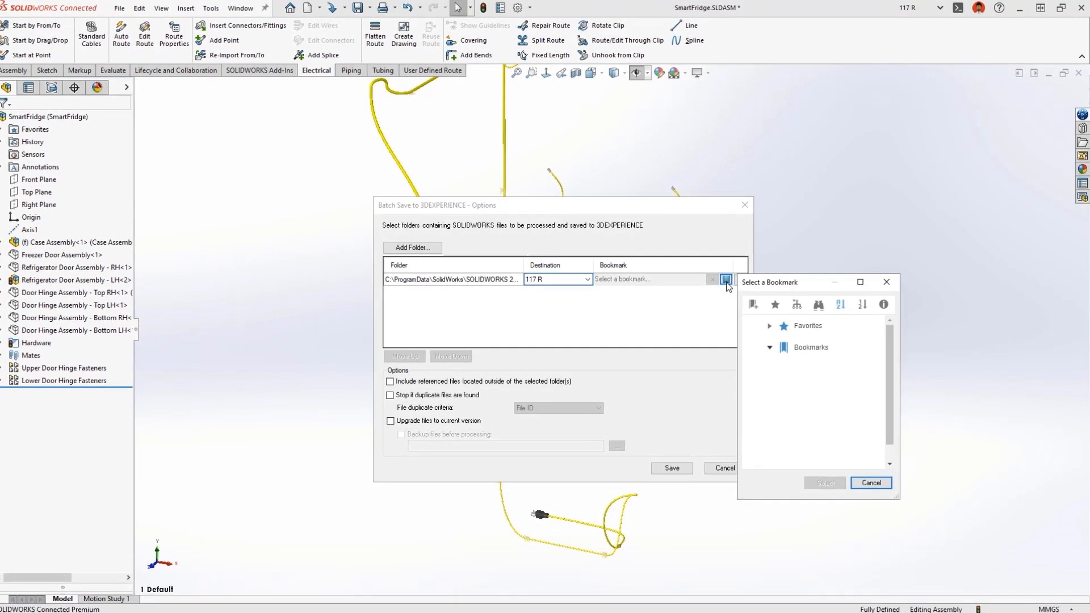
left_click(771, 326)
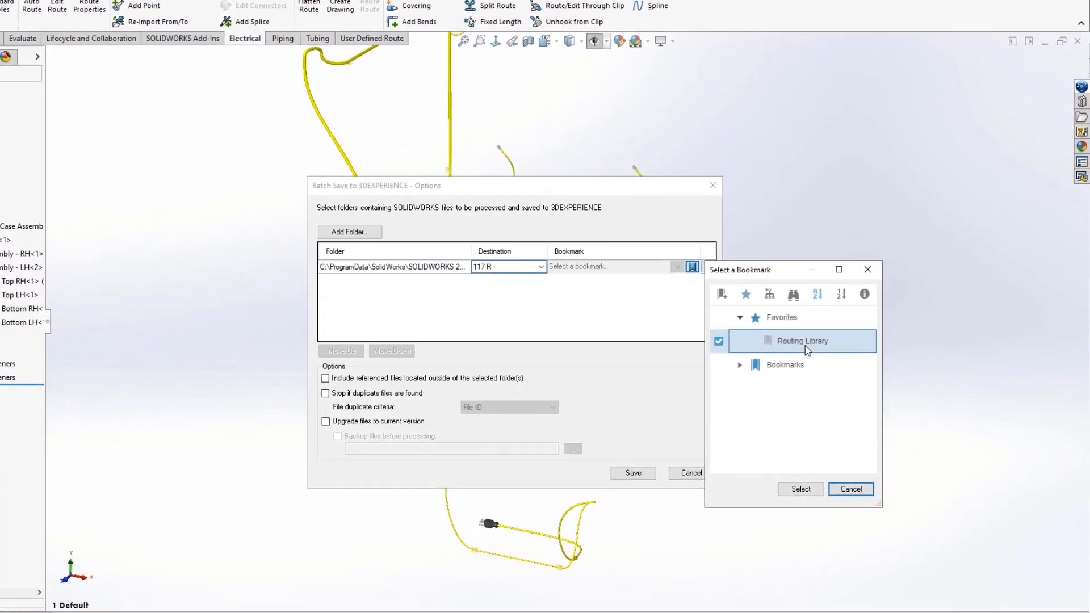
left_click(800, 489)
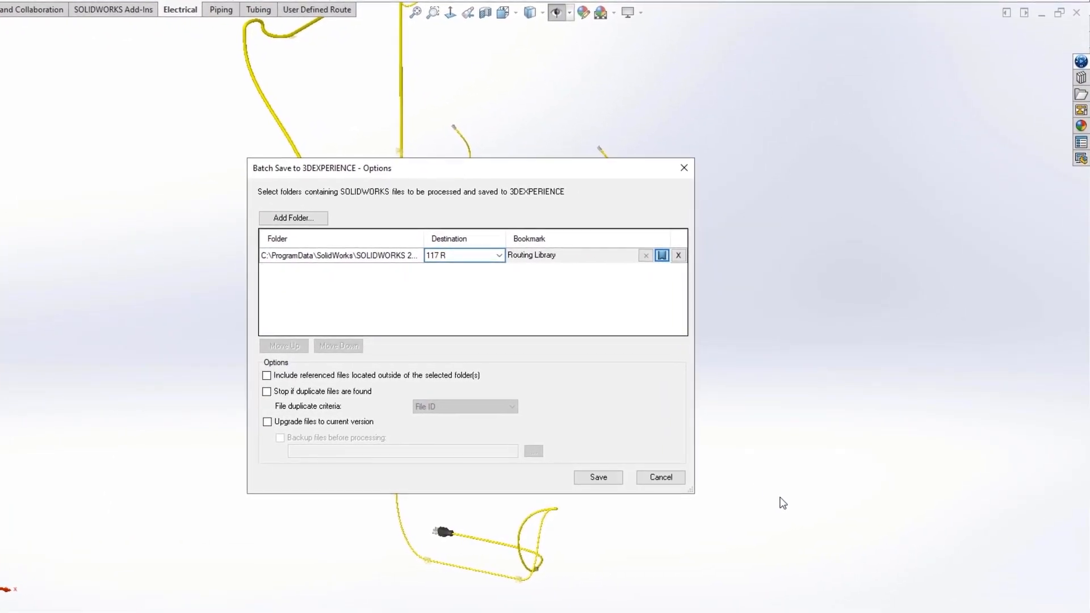